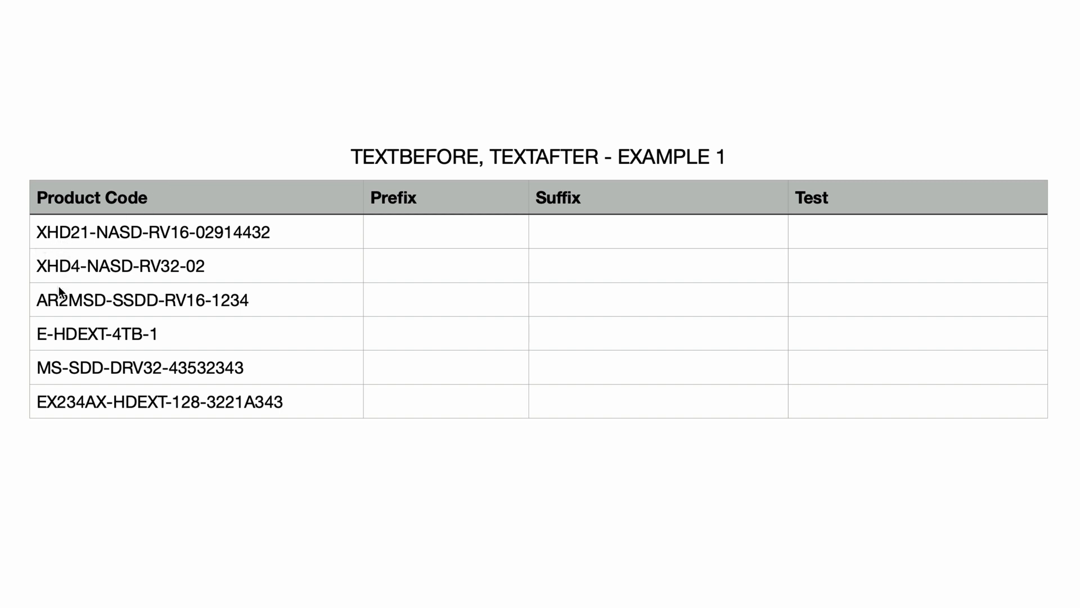
pyautogui.moveTo(242, 440)
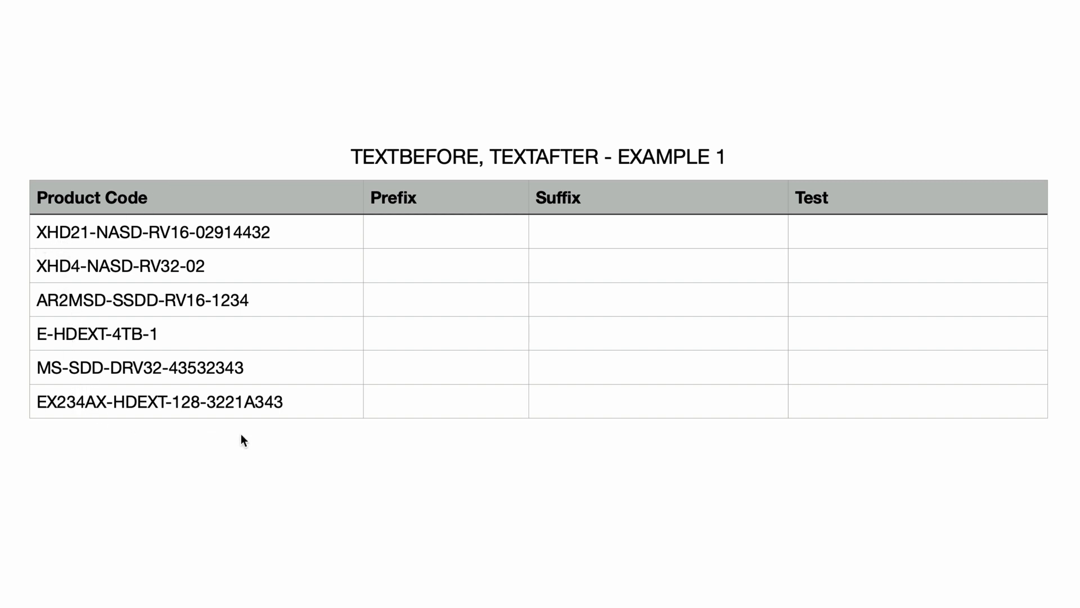
pyautogui.moveTo(483, 237)
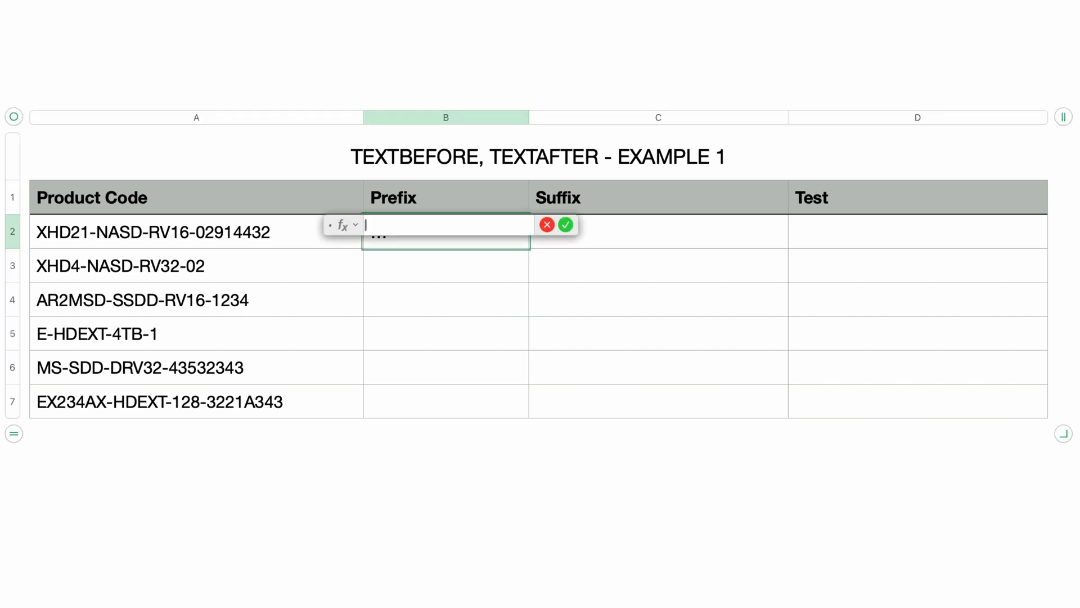
# Step: Enter =TEXTBEFORE(A2,"-") in the first Prefix cell so it returns XHD21
pyautogui.write('TEXTBEFORE')
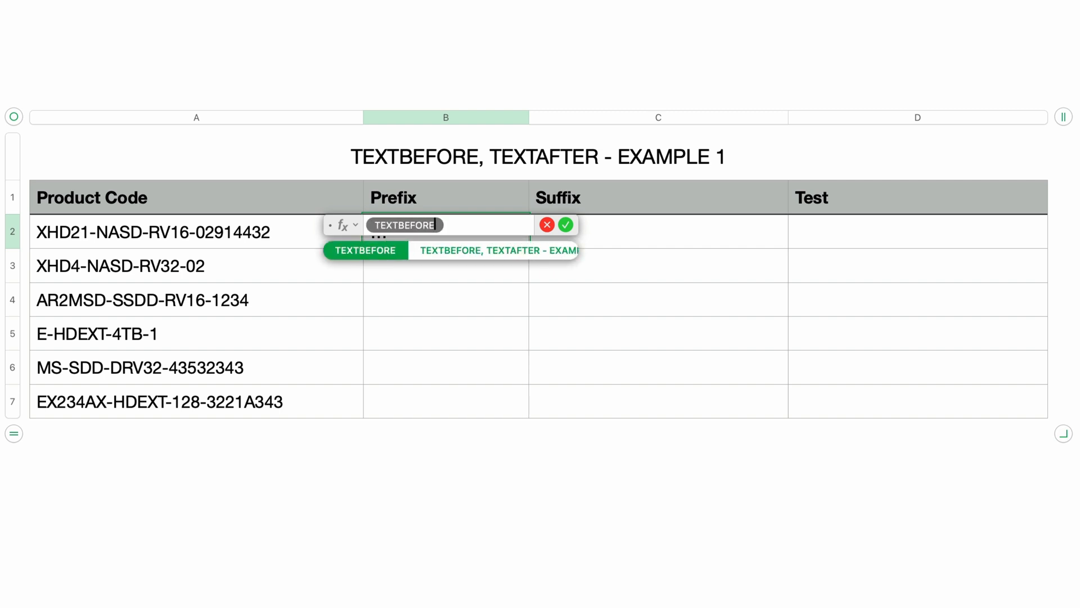
pyautogui.click(365, 249)
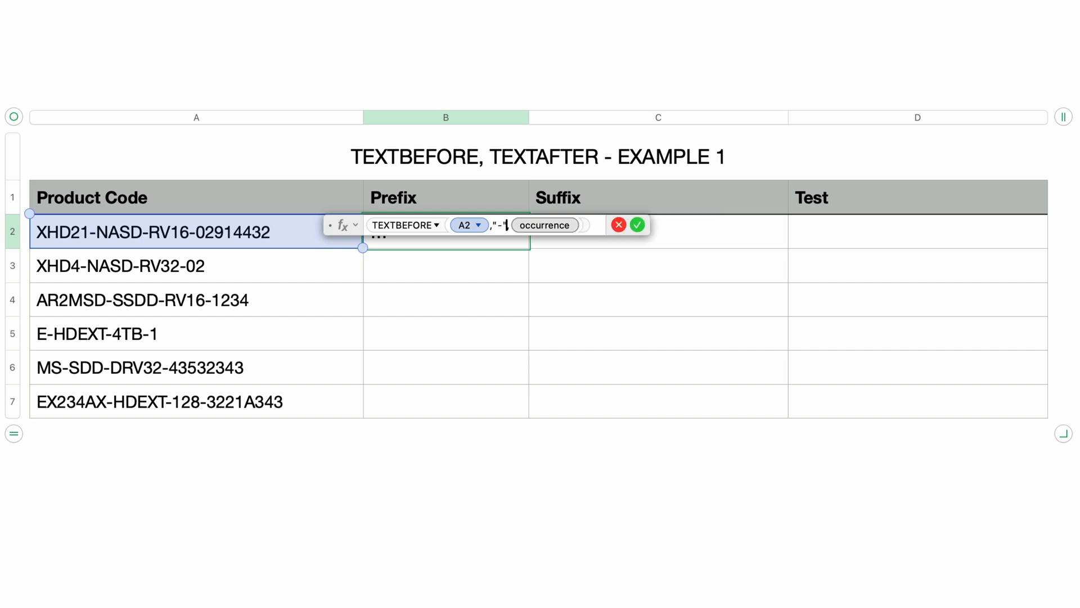
pyautogui.click(636, 225)
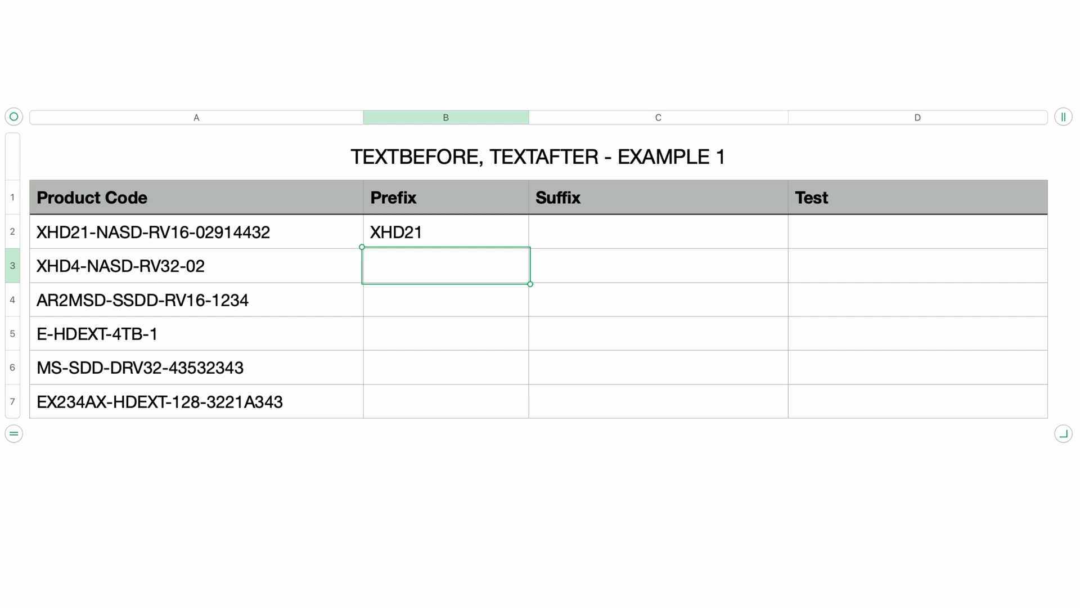
# Step: Copy the prefix formula down through row 7, then start the first Test cell's formula
pyautogui.click(446, 231)
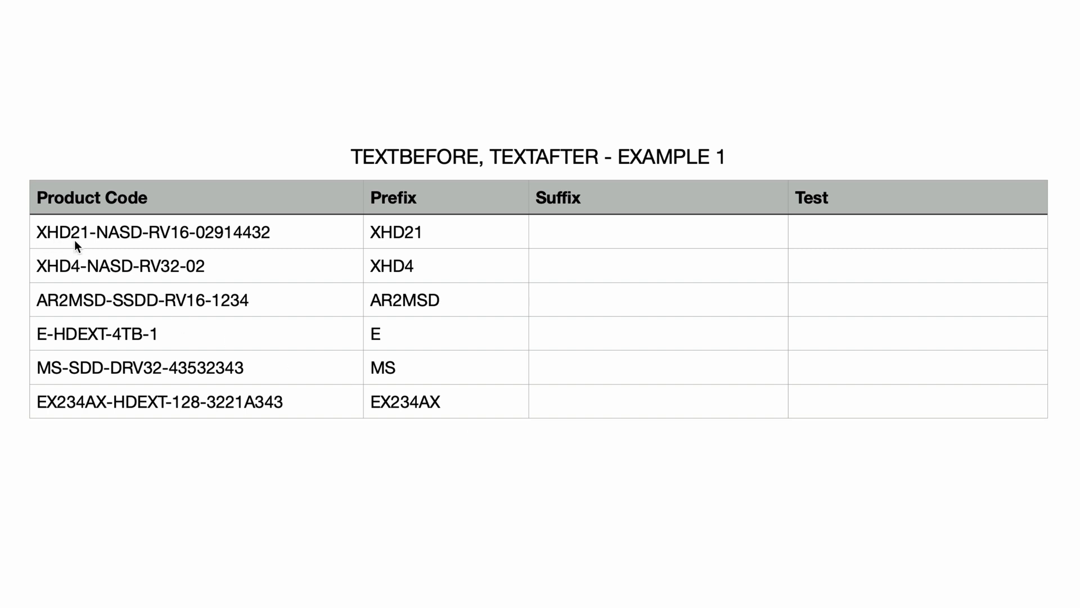
pyautogui.moveTo(190, 261)
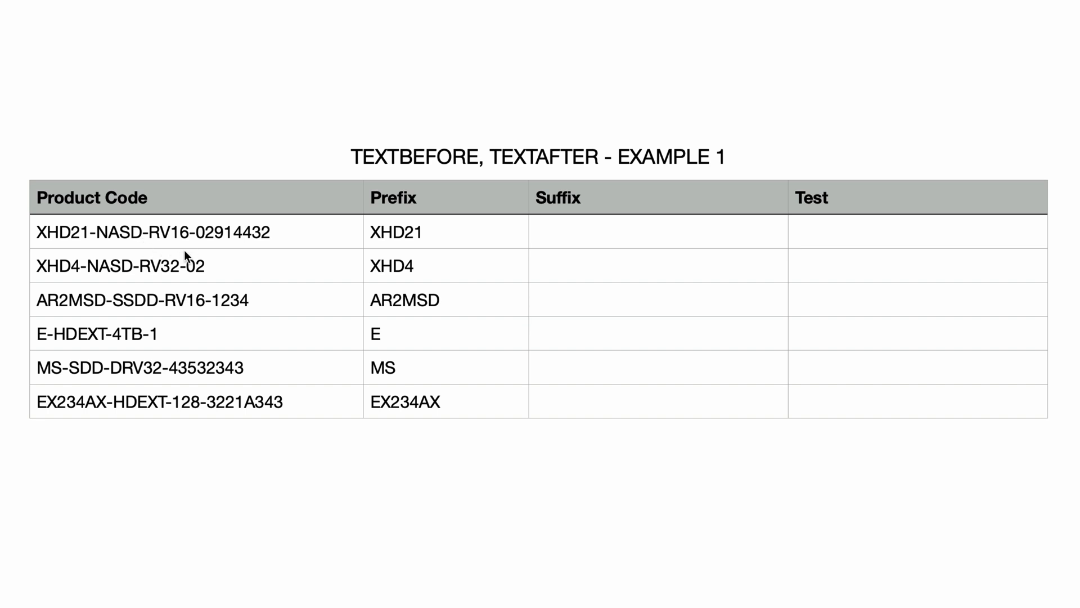
pyautogui.click(917, 231)
pyautogui.write('TEXTBEFORE A2,"-",')
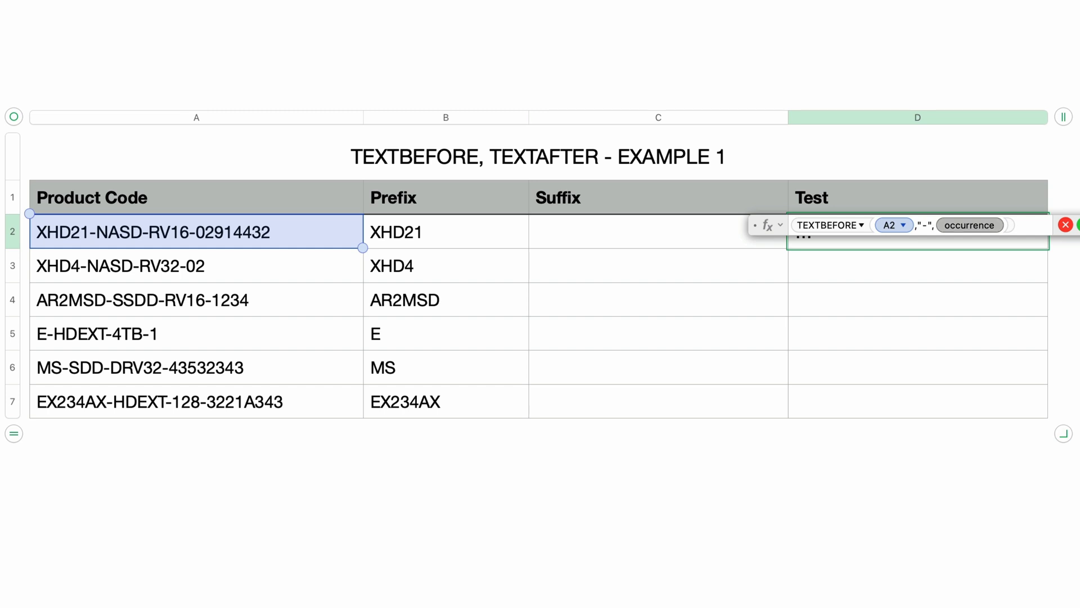
# Step: Confirm the Test formula =TEXTBEFORE(A2,"-",2) returning XHD21-NASD
pyautogui.write('2')
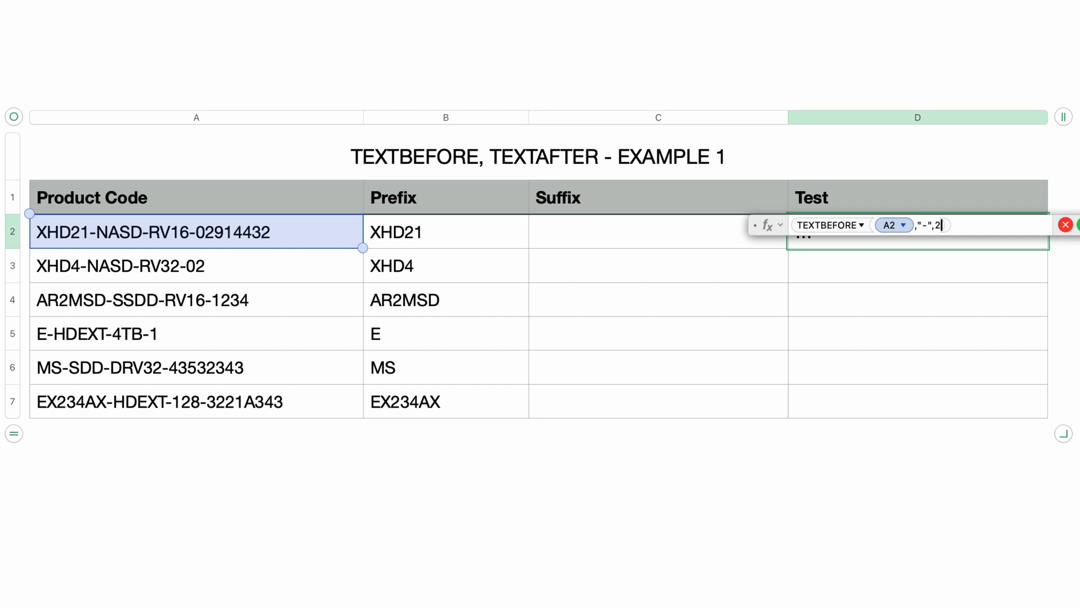
pyautogui.press('Return')
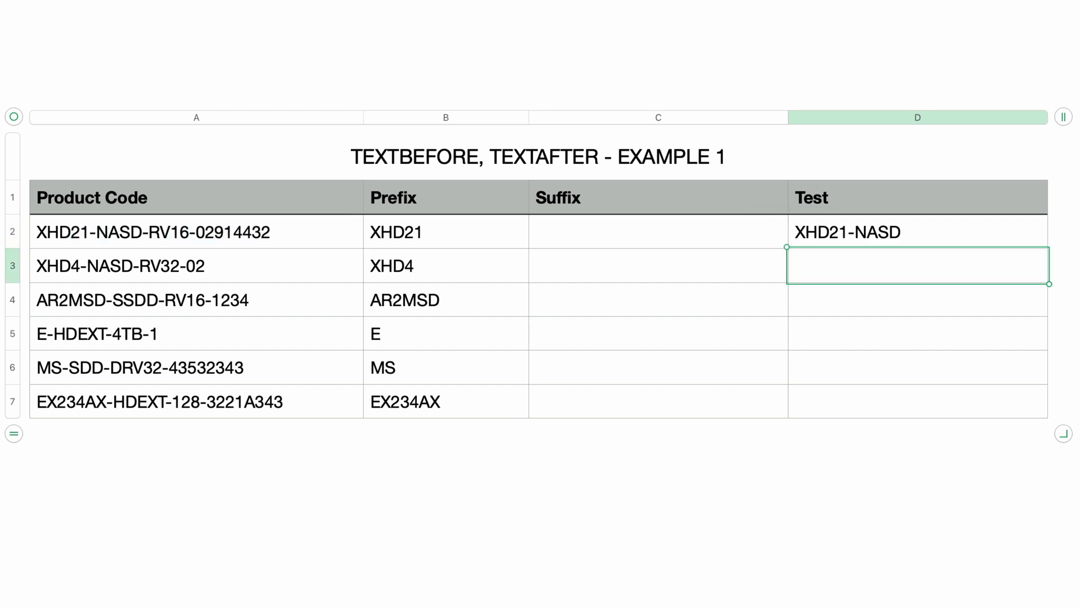
pyautogui.moveTo(145, 246)
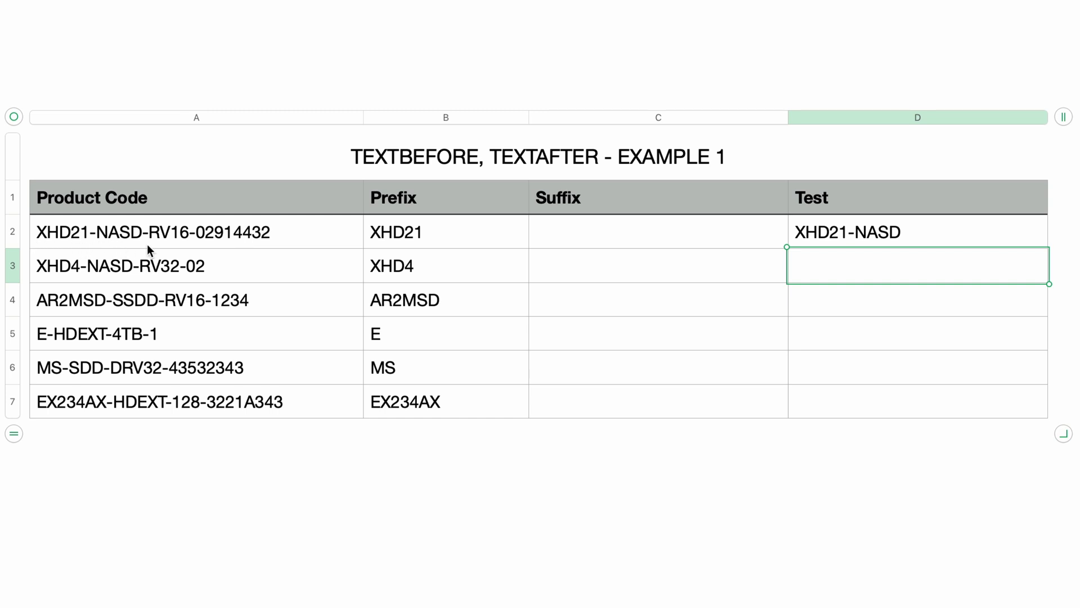
pyautogui.moveTo(892, 241)
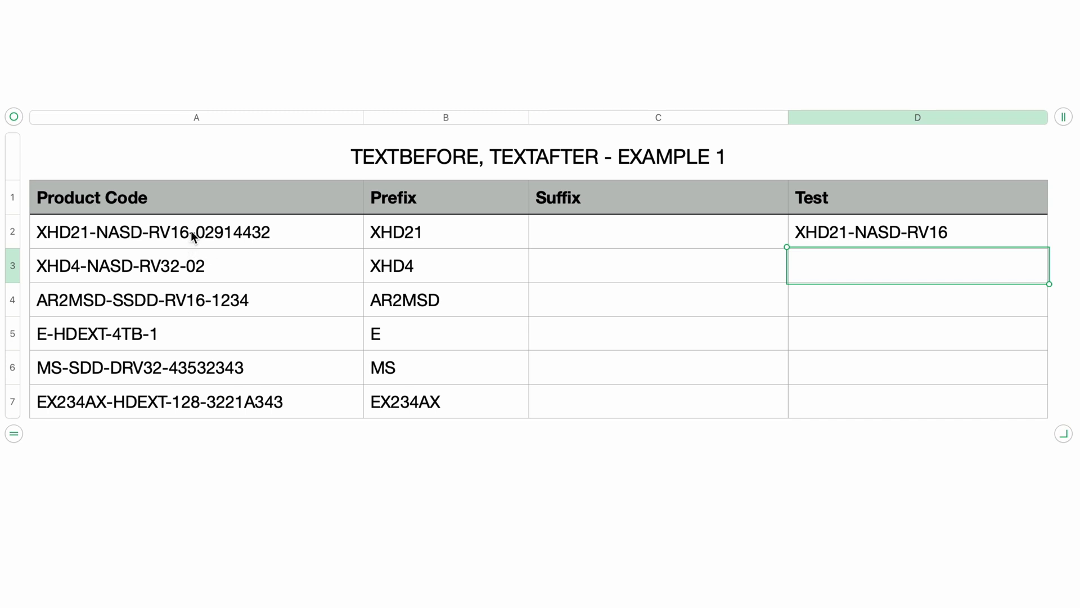
pyautogui.moveTo(189, 249)
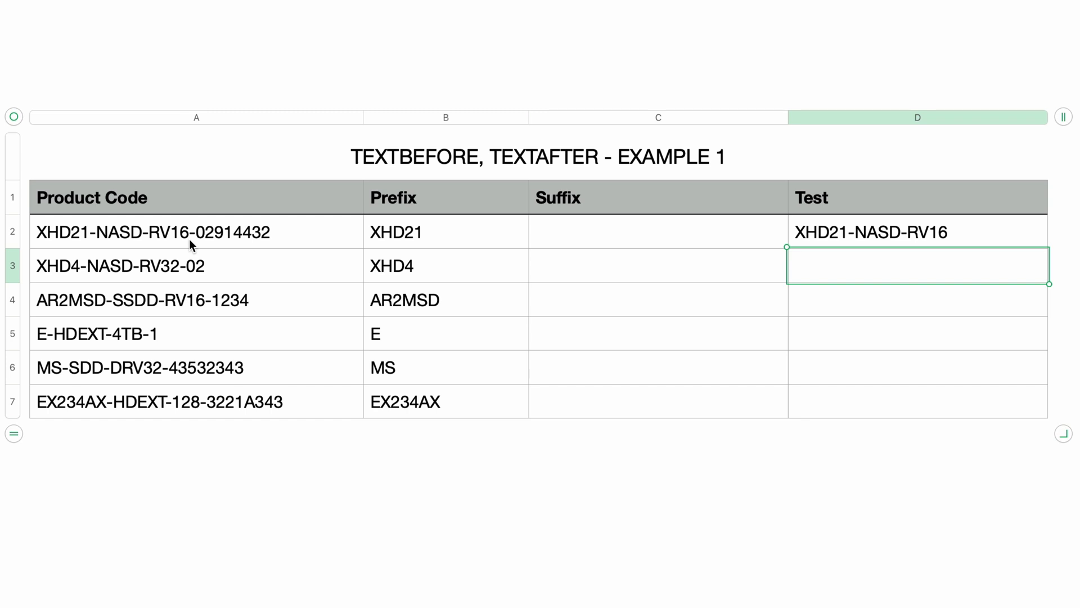
pyautogui.moveTo(439, 251)
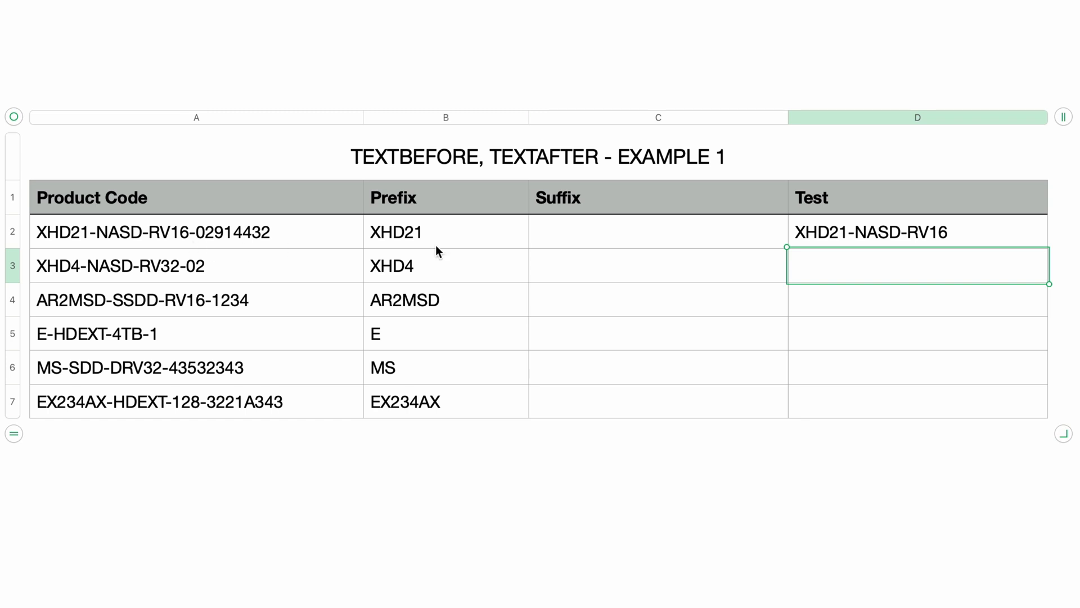
# Step: Enter =TEXTAFTER(A2,"-",-1) in the first Suffix cell to return 02914432
pyautogui.click(657, 231)
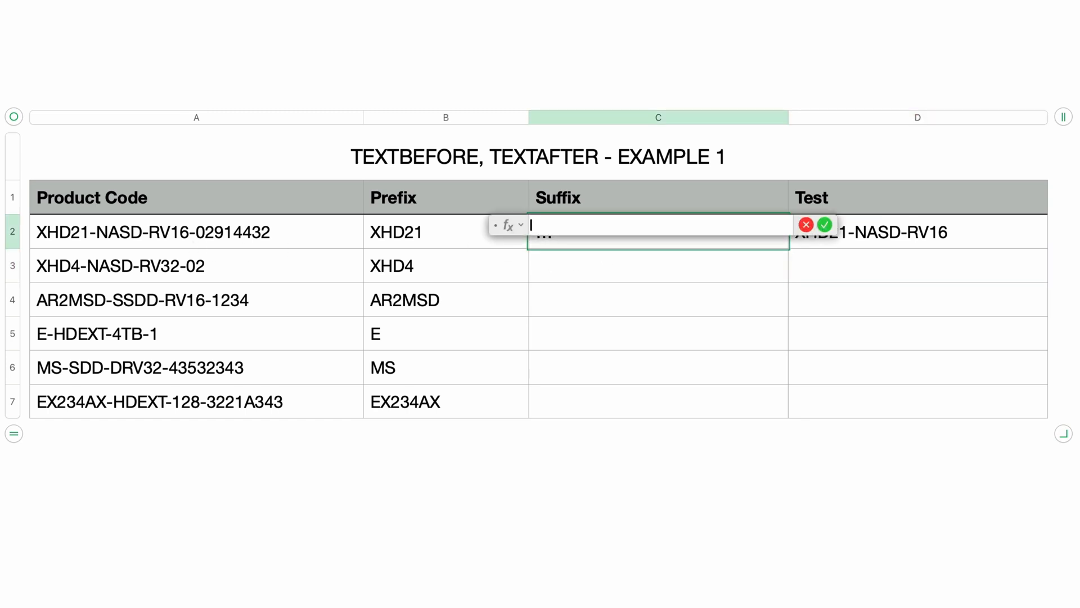
pyautogui.write('TEXTAFTER(source-string, search-string, occurrence')
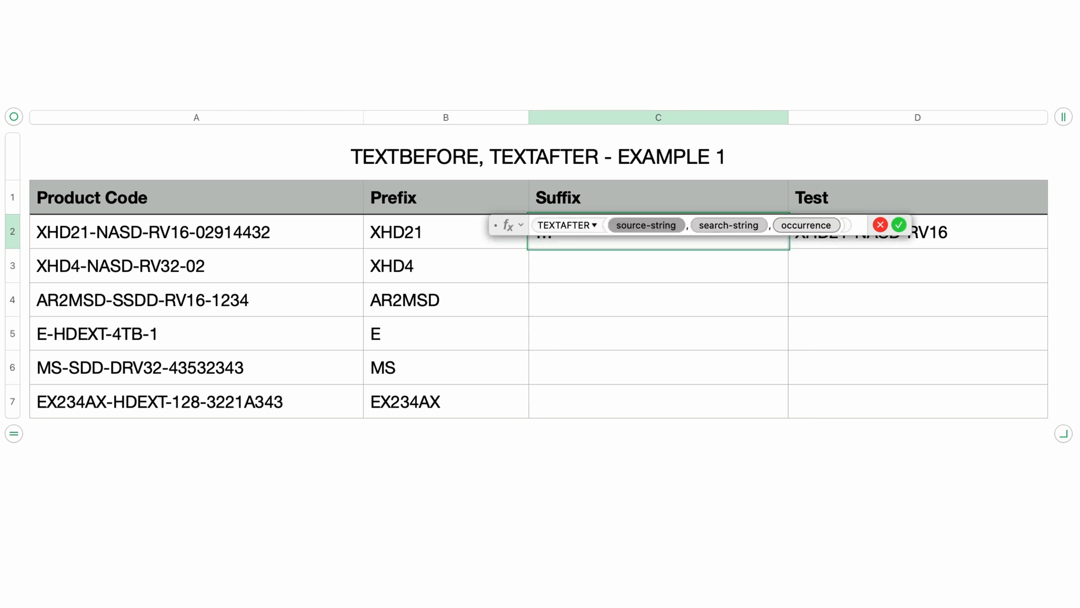
pyautogui.click(196, 231)
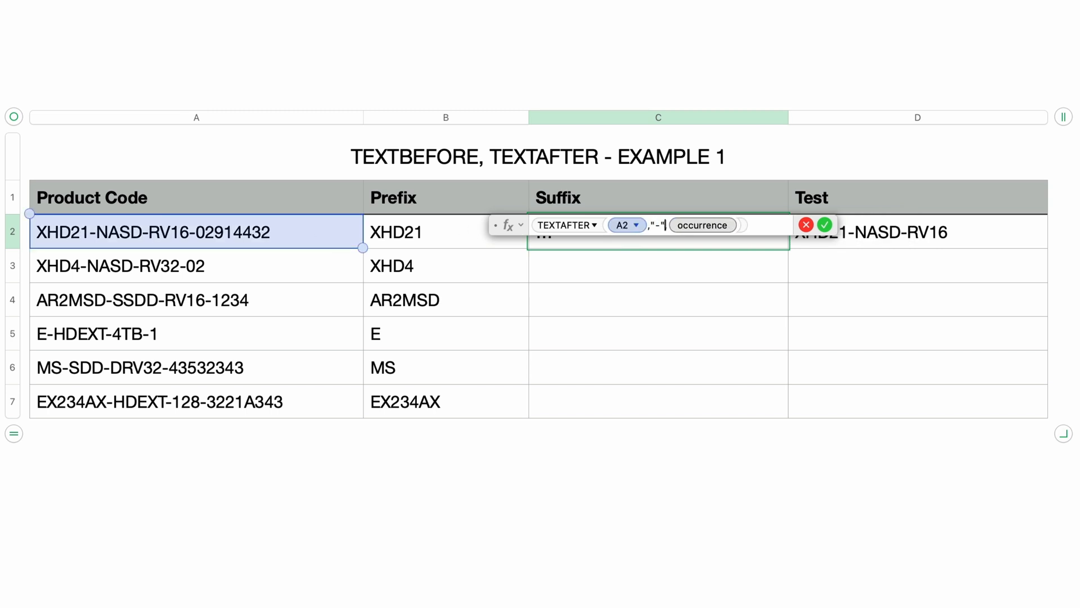
pyautogui.write(',')
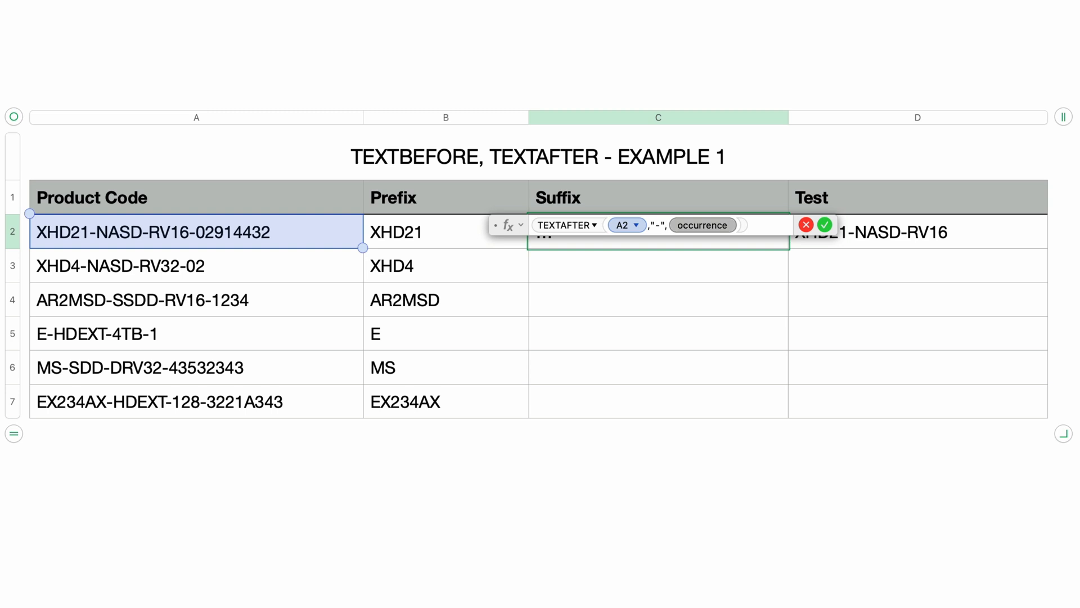
pyautogui.write('-')
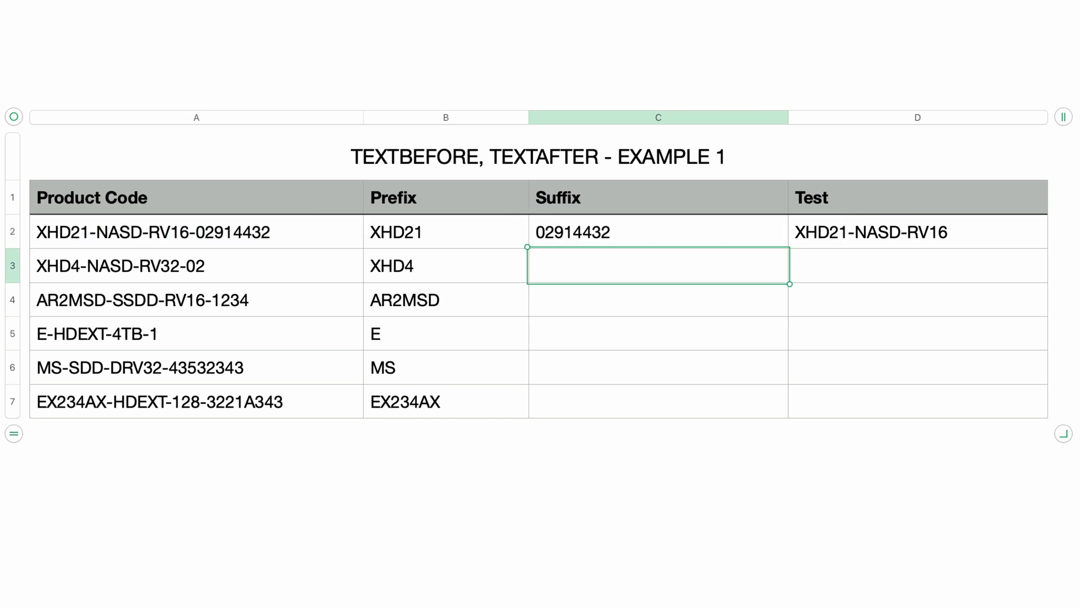
pyautogui.moveTo(674, 242)
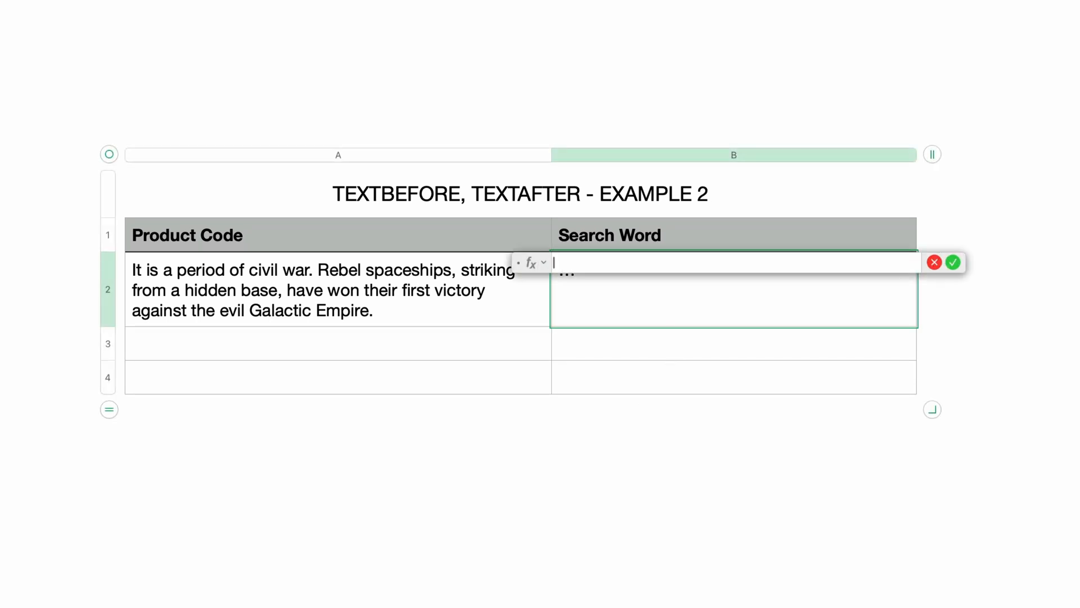
# Step: Build =TEXTBEFORE(A2,"Rebel",1) in the Search Word cell using the sentence as source
pyautogui.write('TEXTBEFORE')
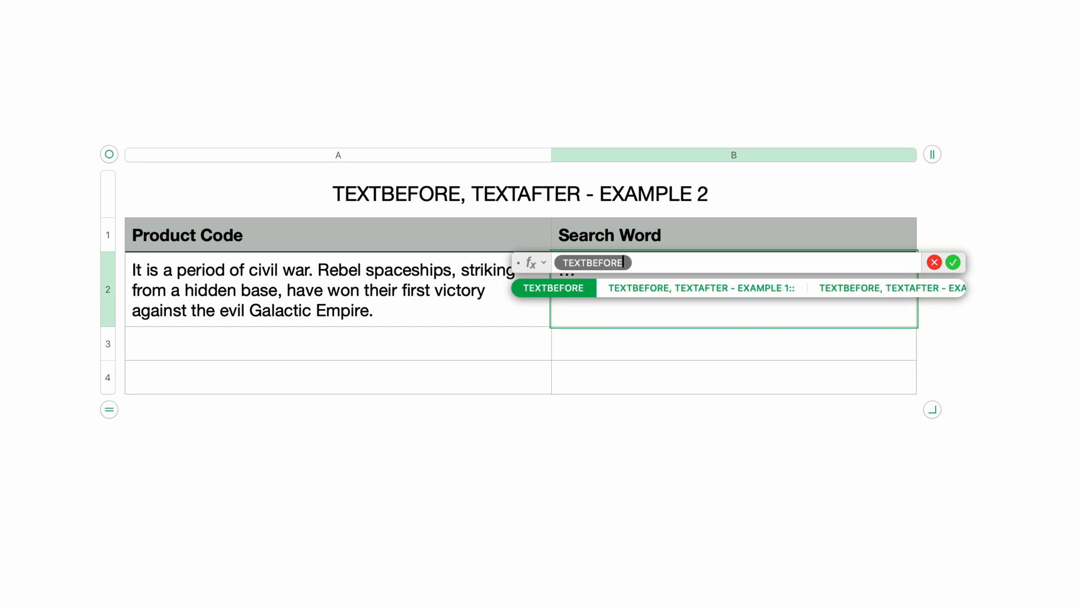
pyautogui.click(553, 287)
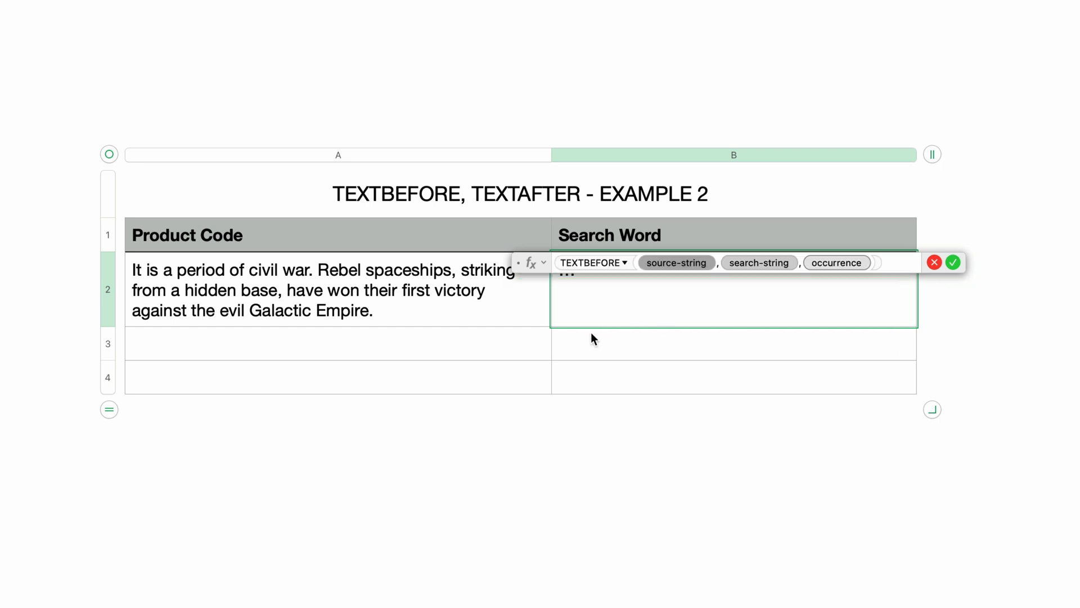
pyautogui.click(337, 289)
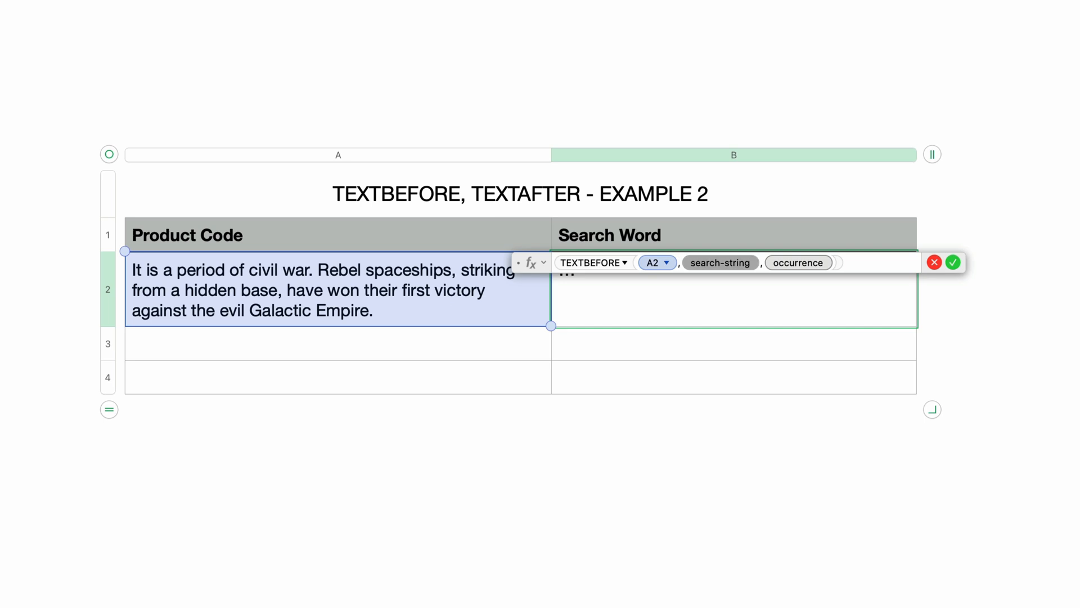
pyautogui.write('"Rebel"')
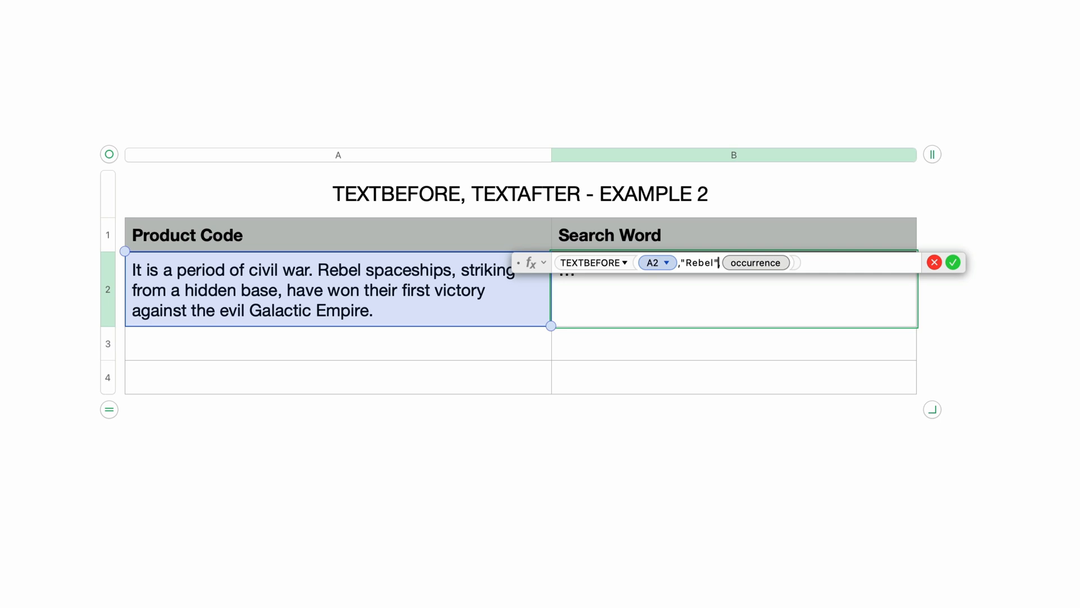
pyautogui.write('1')
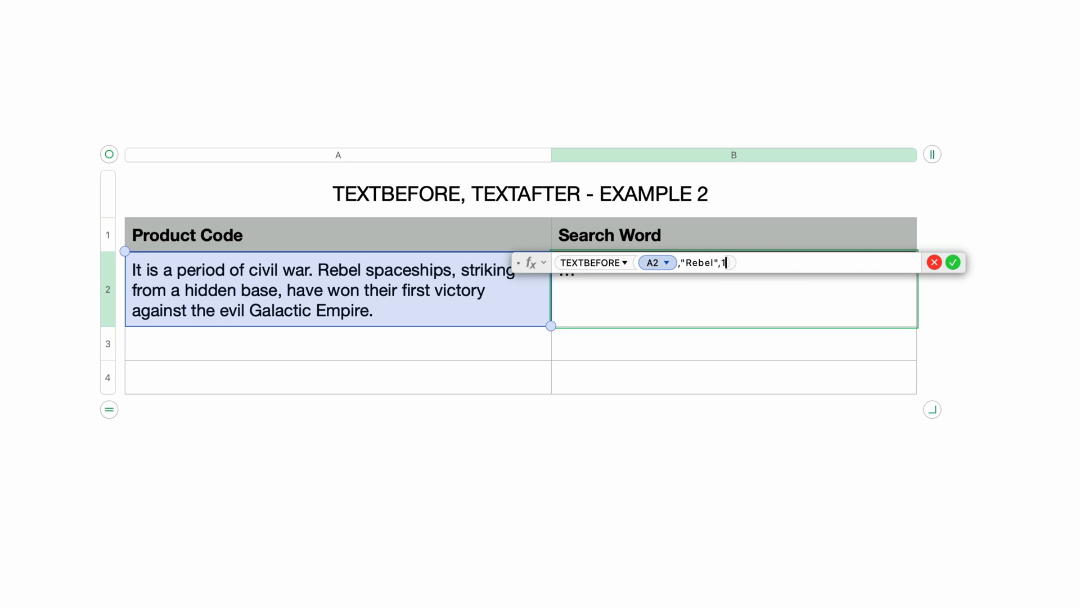
# Step: Change the occurrence to 3 and confirm, so the formula shows an error
pyautogui.click(953, 262)
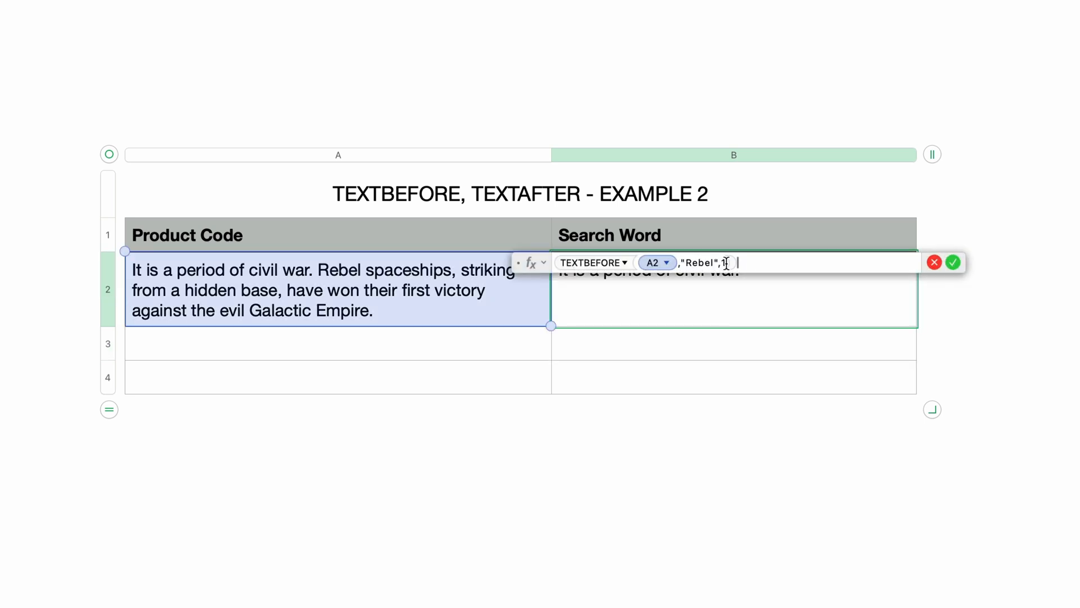
pyautogui.write('3')
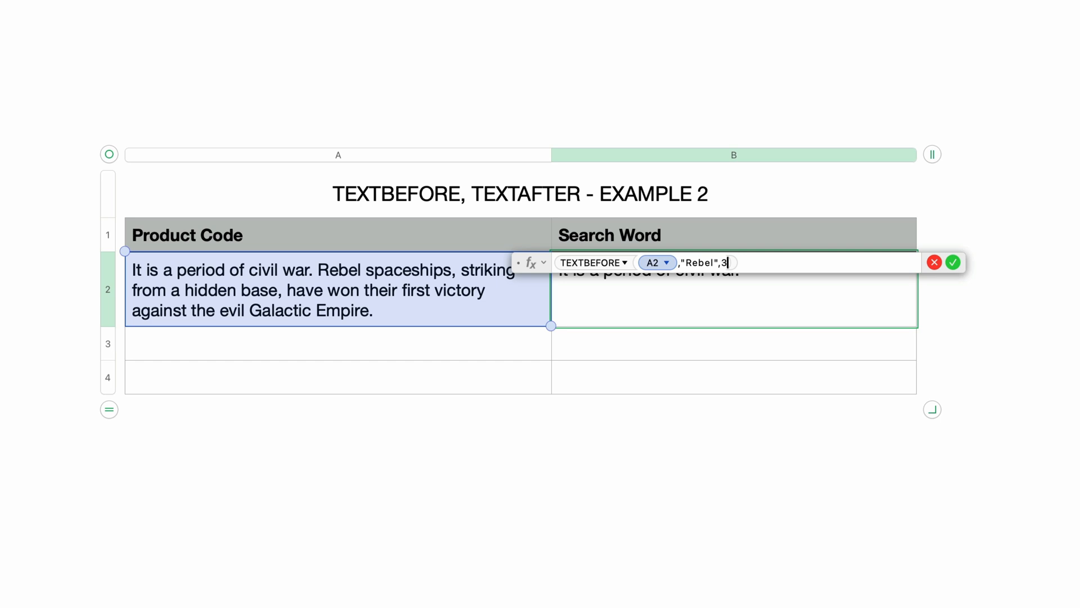
pyautogui.click(953, 262)
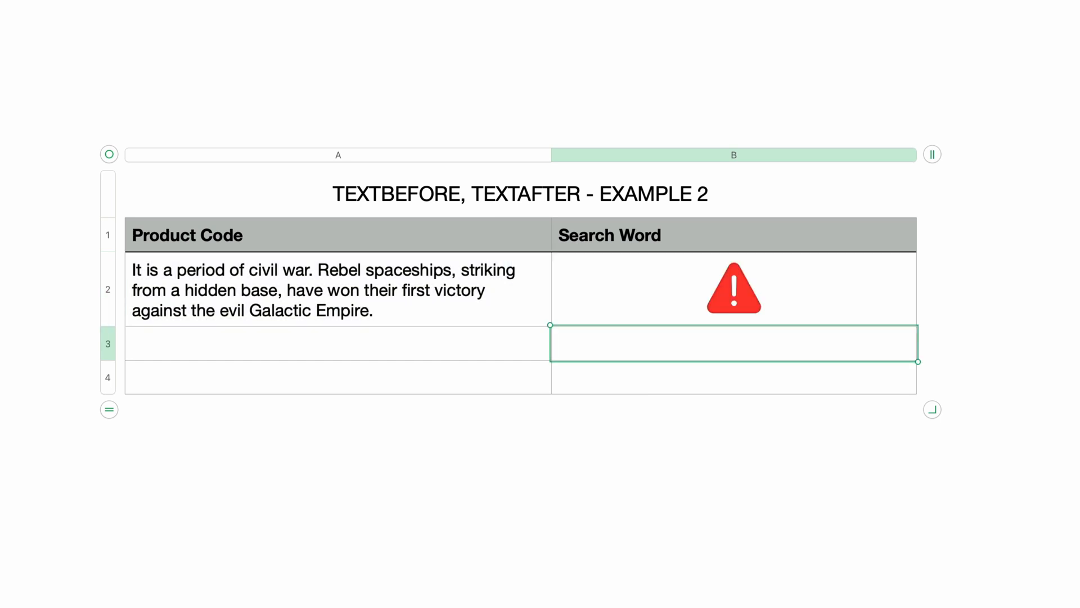
pyautogui.moveTo(742, 300)
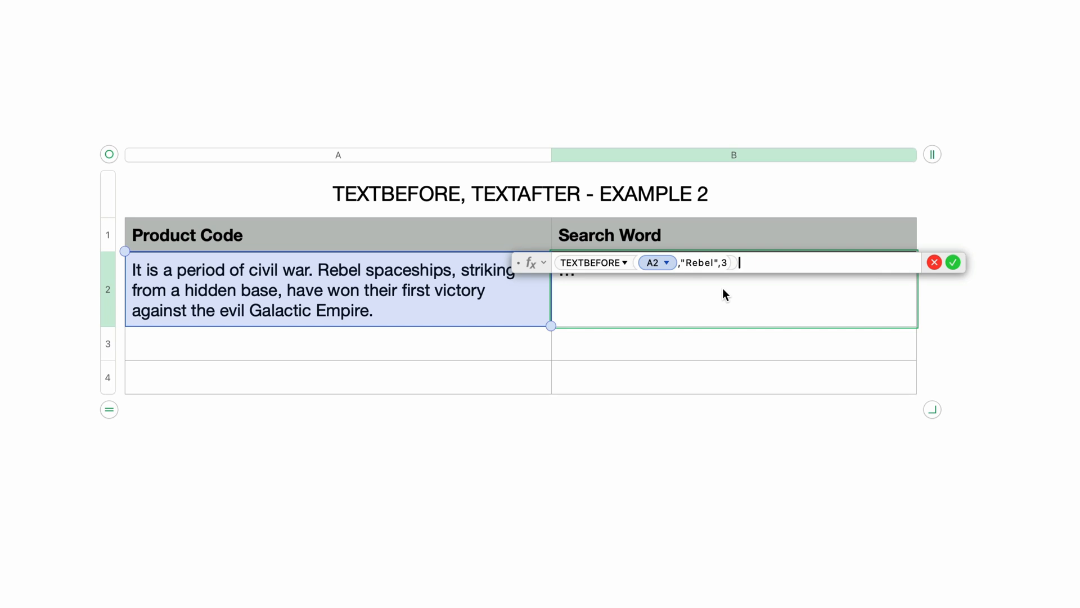
# Step: Wrap the TEXTBEFORE formula in IFERROR with "" as the error fallback
pyautogui.write('I')
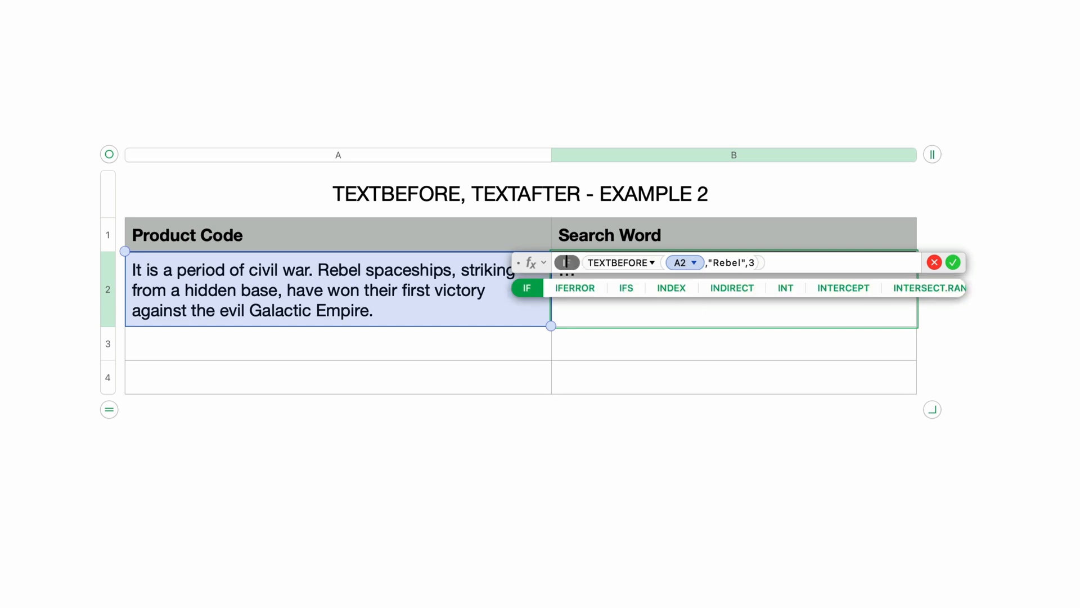
pyautogui.click(574, 287)
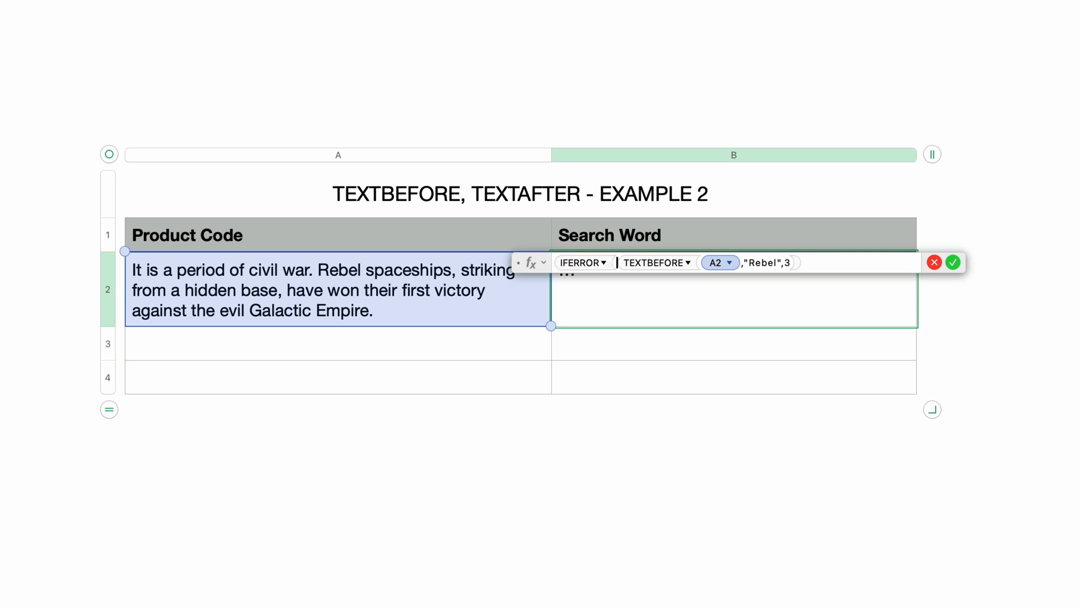
pyautogui.write(',')
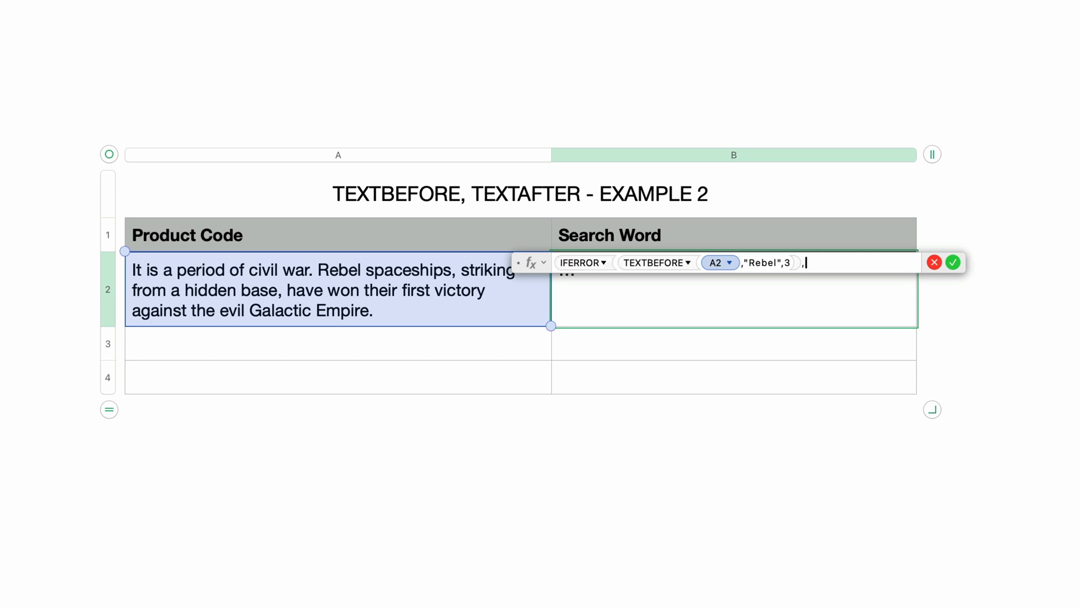
pyautogui.write('""')
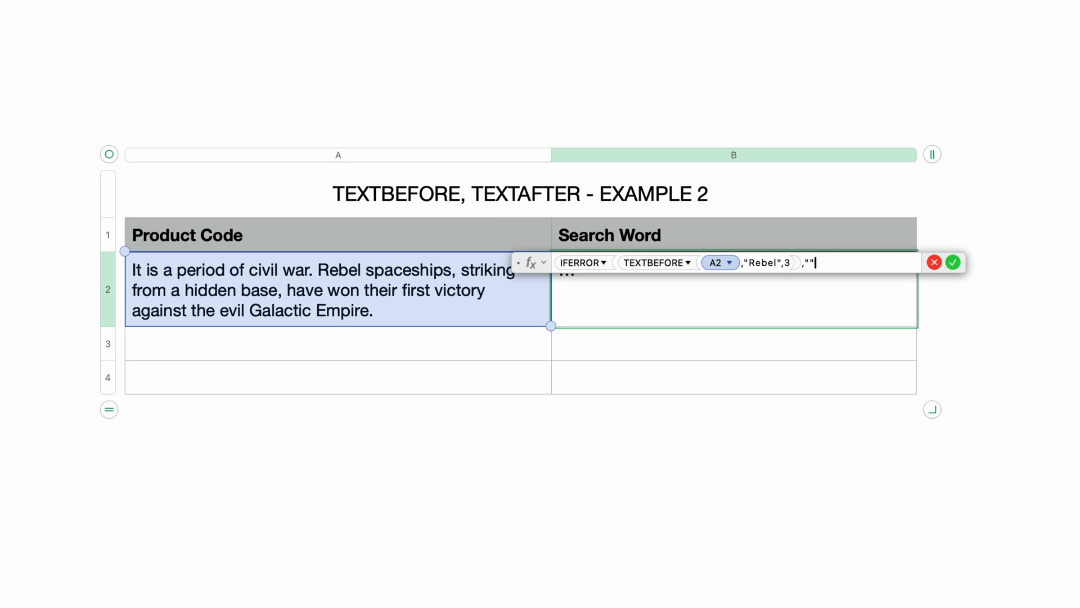